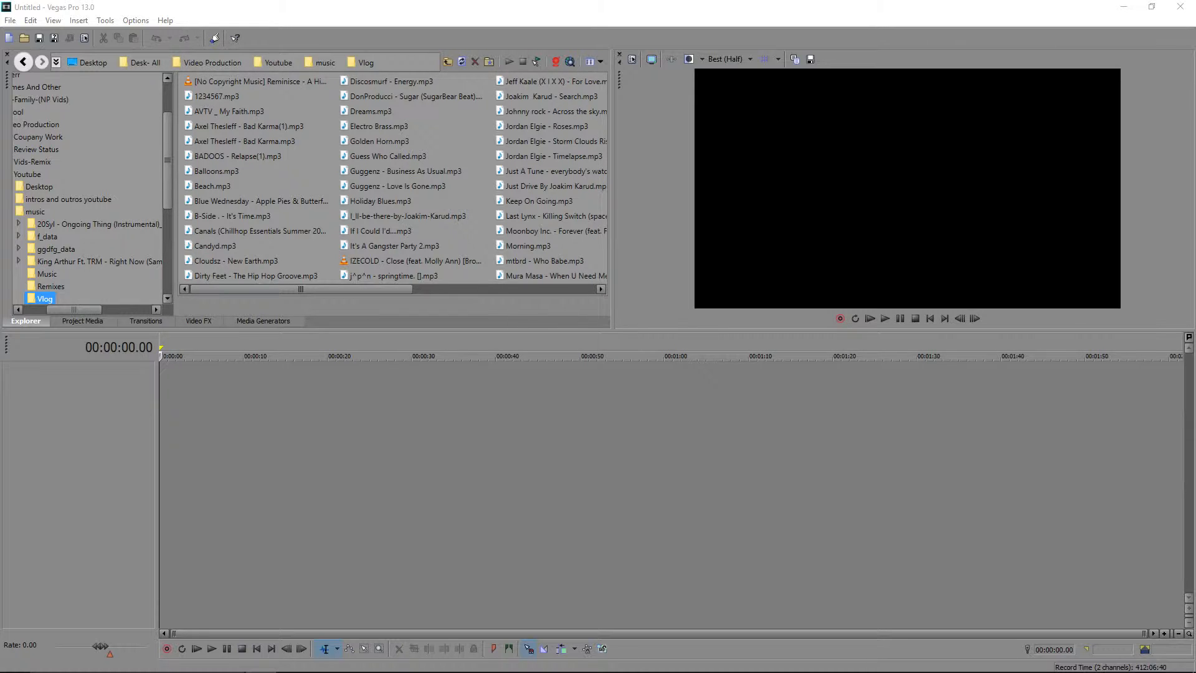
Step: Insert an empty video track from the blank timeline's right-click menu
click(418, 356)
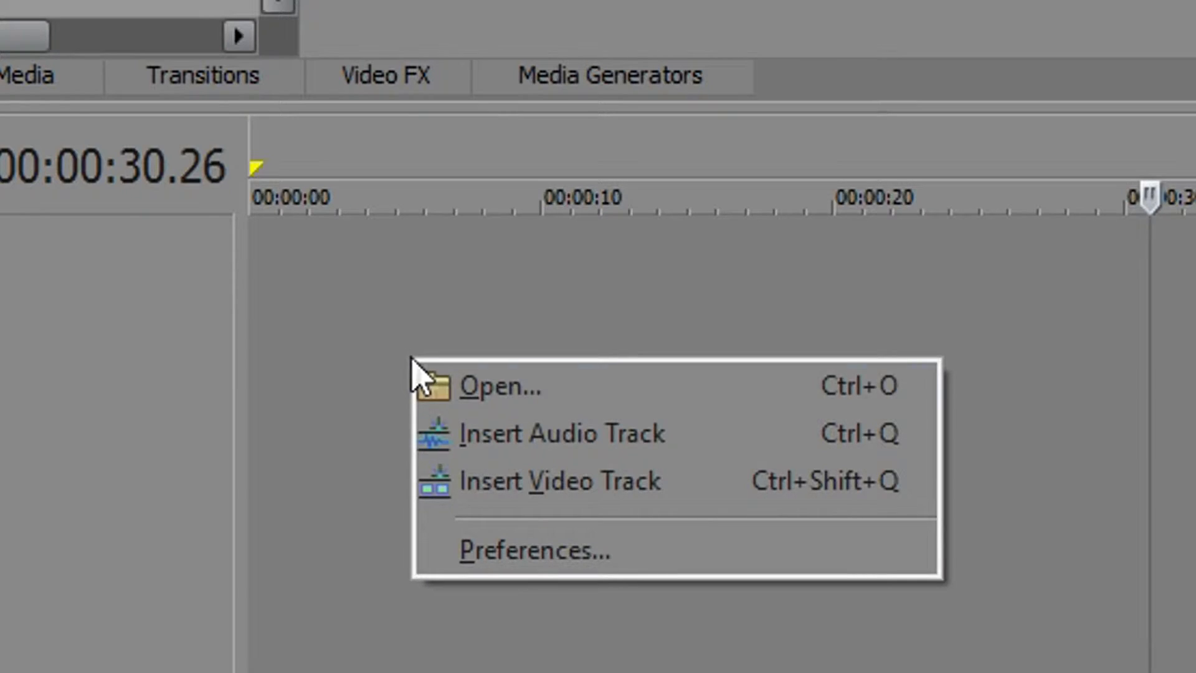
mouse_move(626, 469)
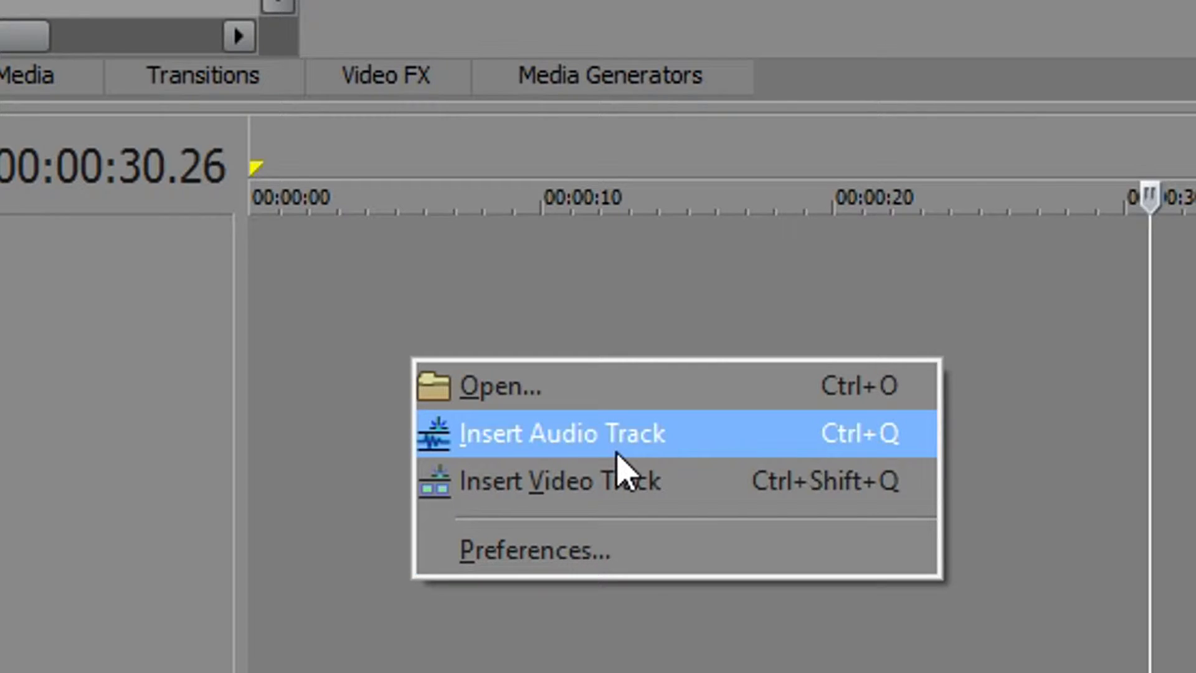
mouse_move(594, 481)
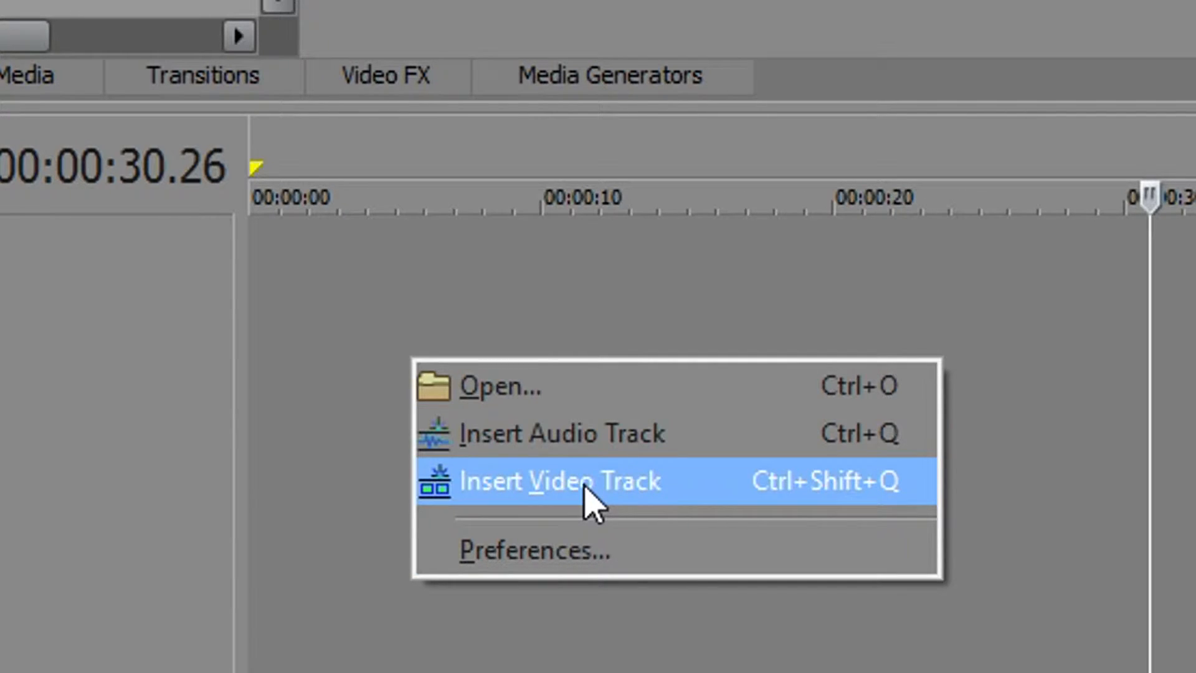
click(556, 480)
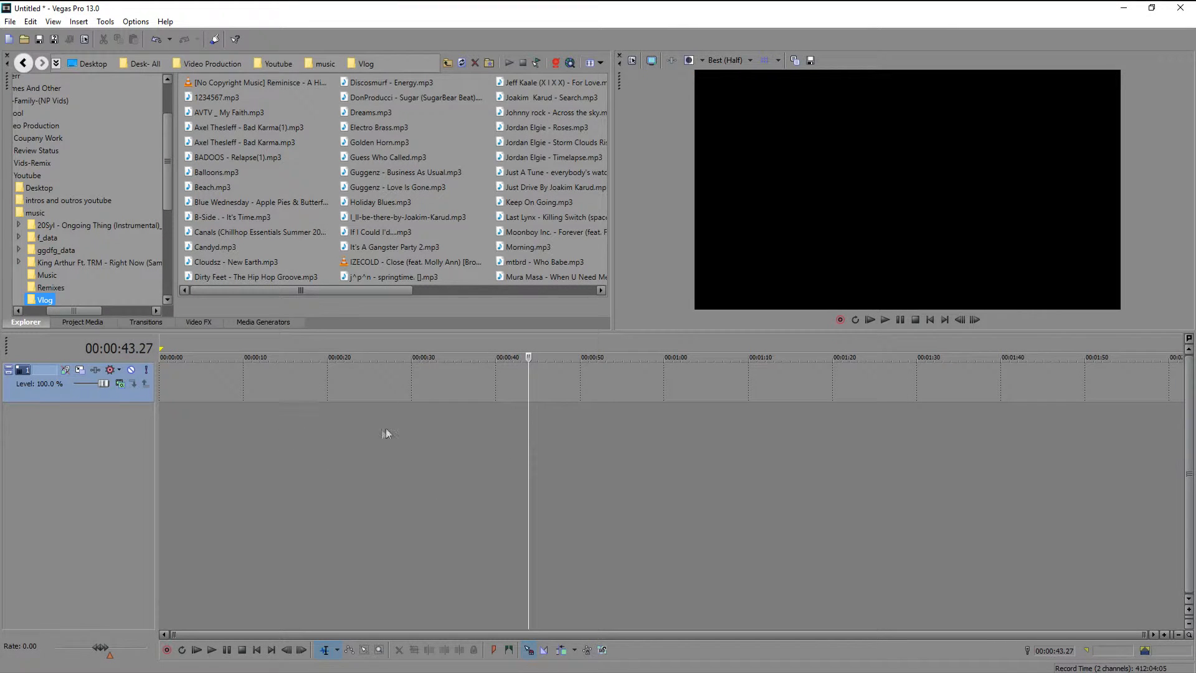
Step: Insert an empty audio track beneath the video track via the right-click menu
right_click(385, 432)
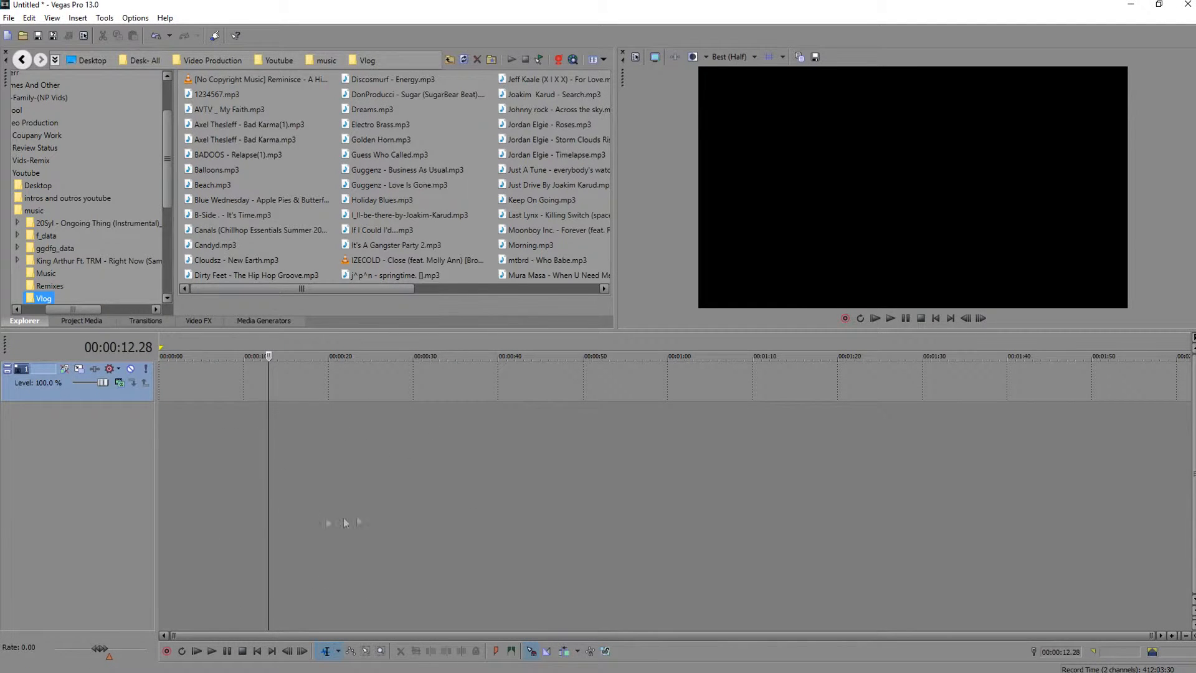
mouse_move(352, 503)
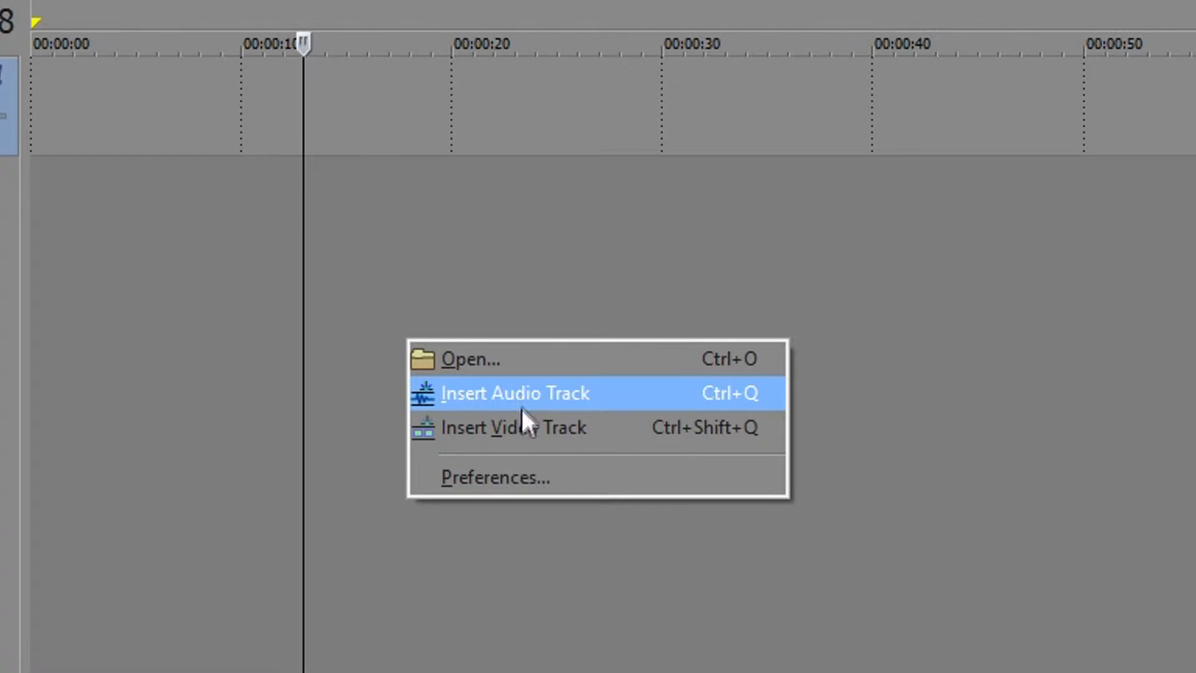
mouse_move(530, 428)
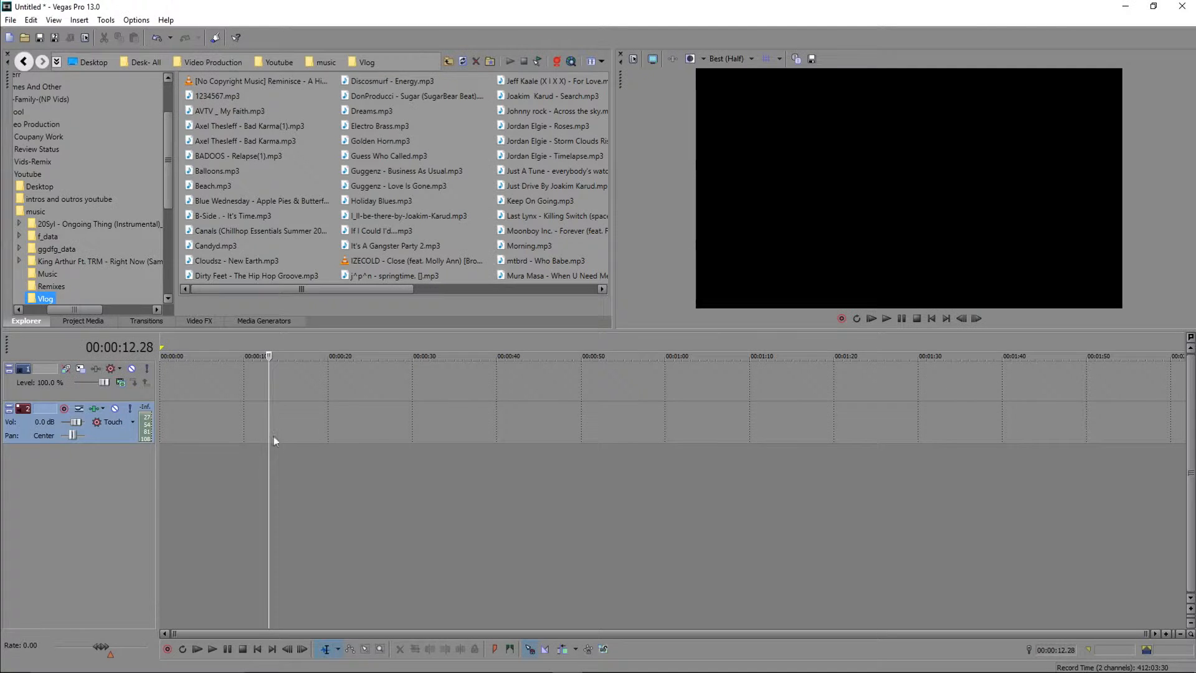
right_click(275, 441)
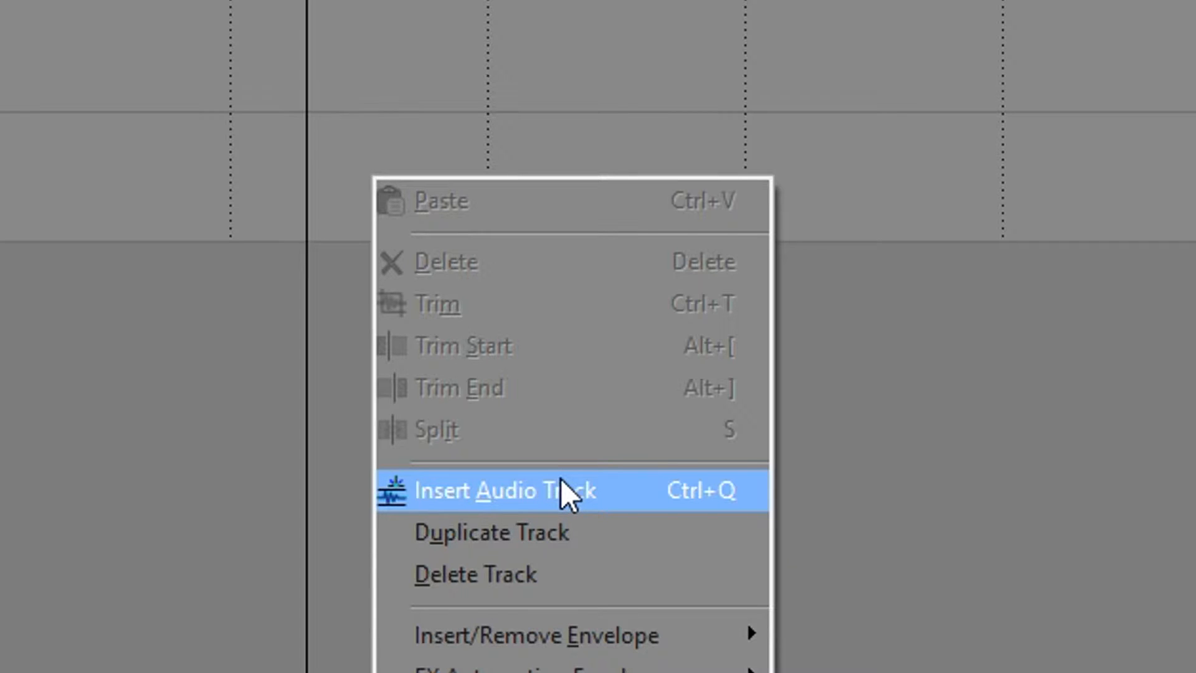
Step: Choose Insert Audio Track from the track context menu
click(498, 490)
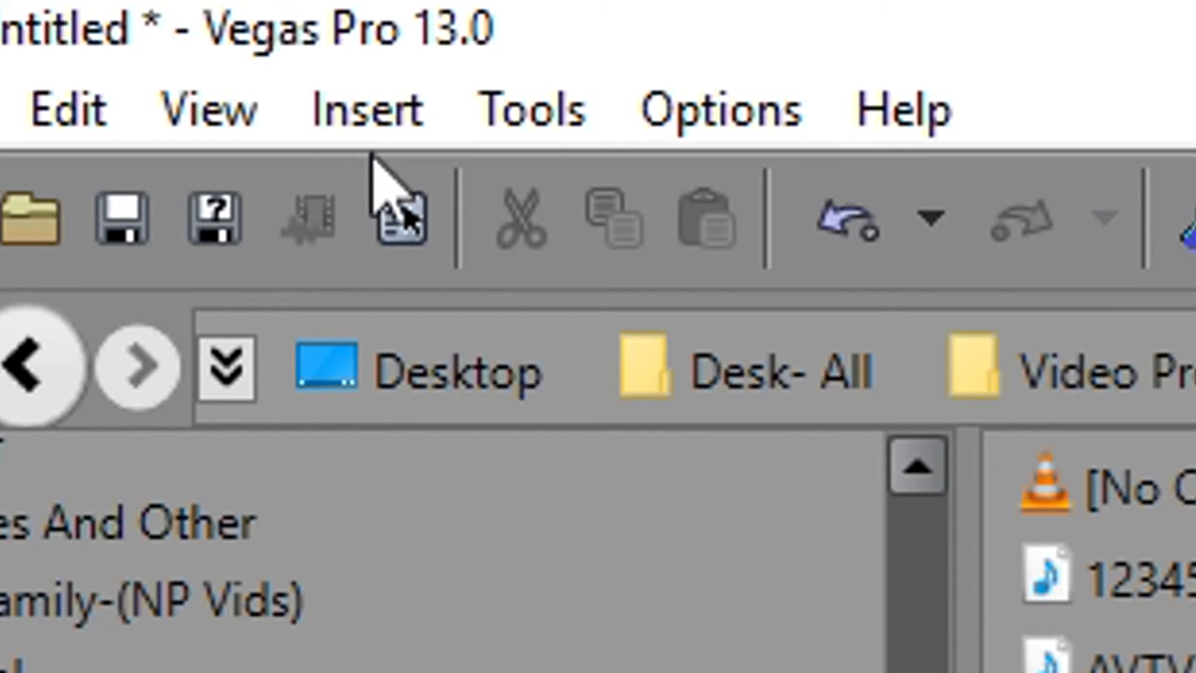
Step: Show the Insert menu's track options with Video Track highlighted
click(366, 109)
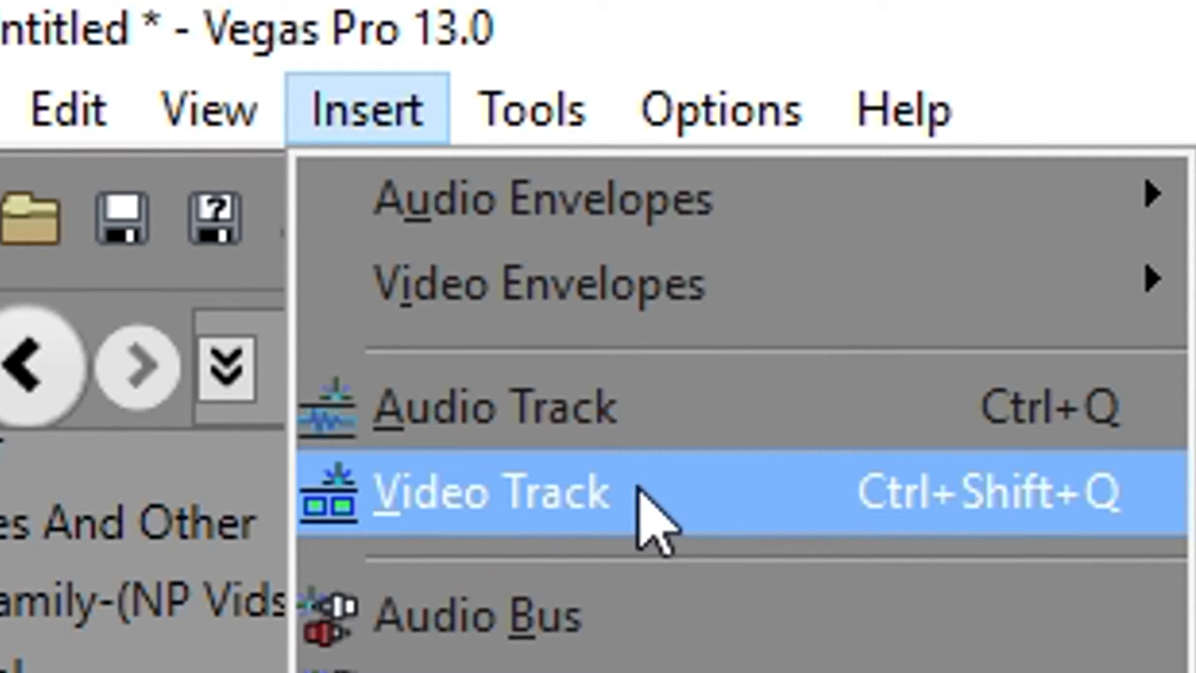
mouse_move(672, 519)
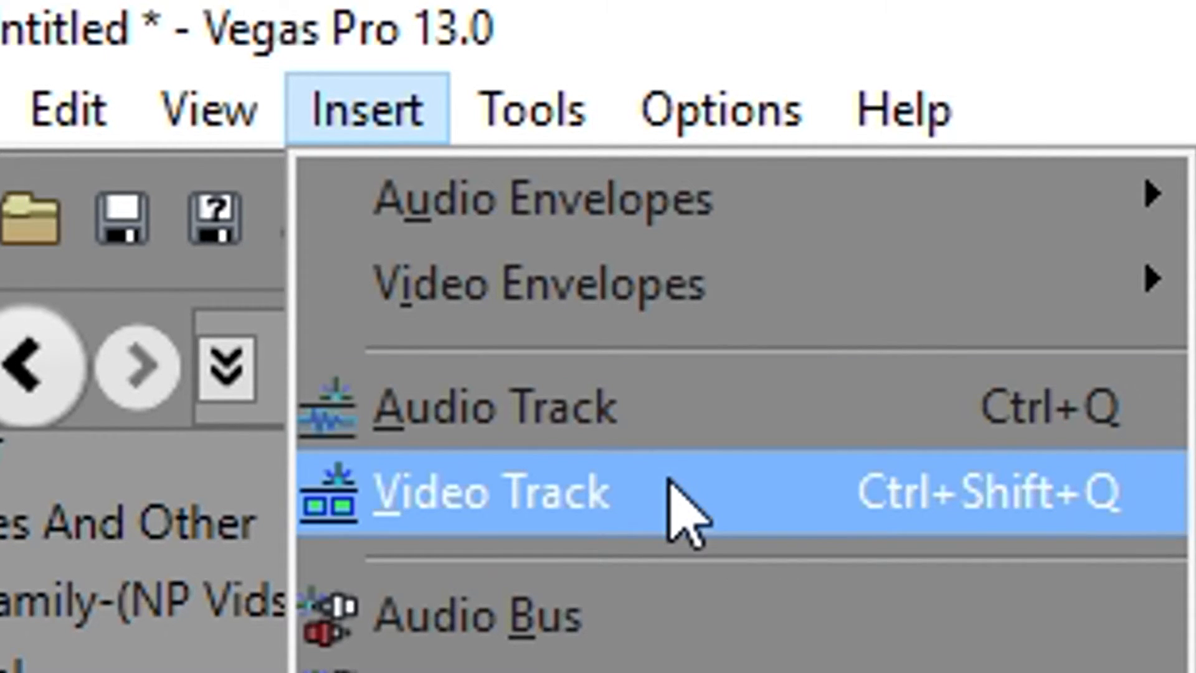